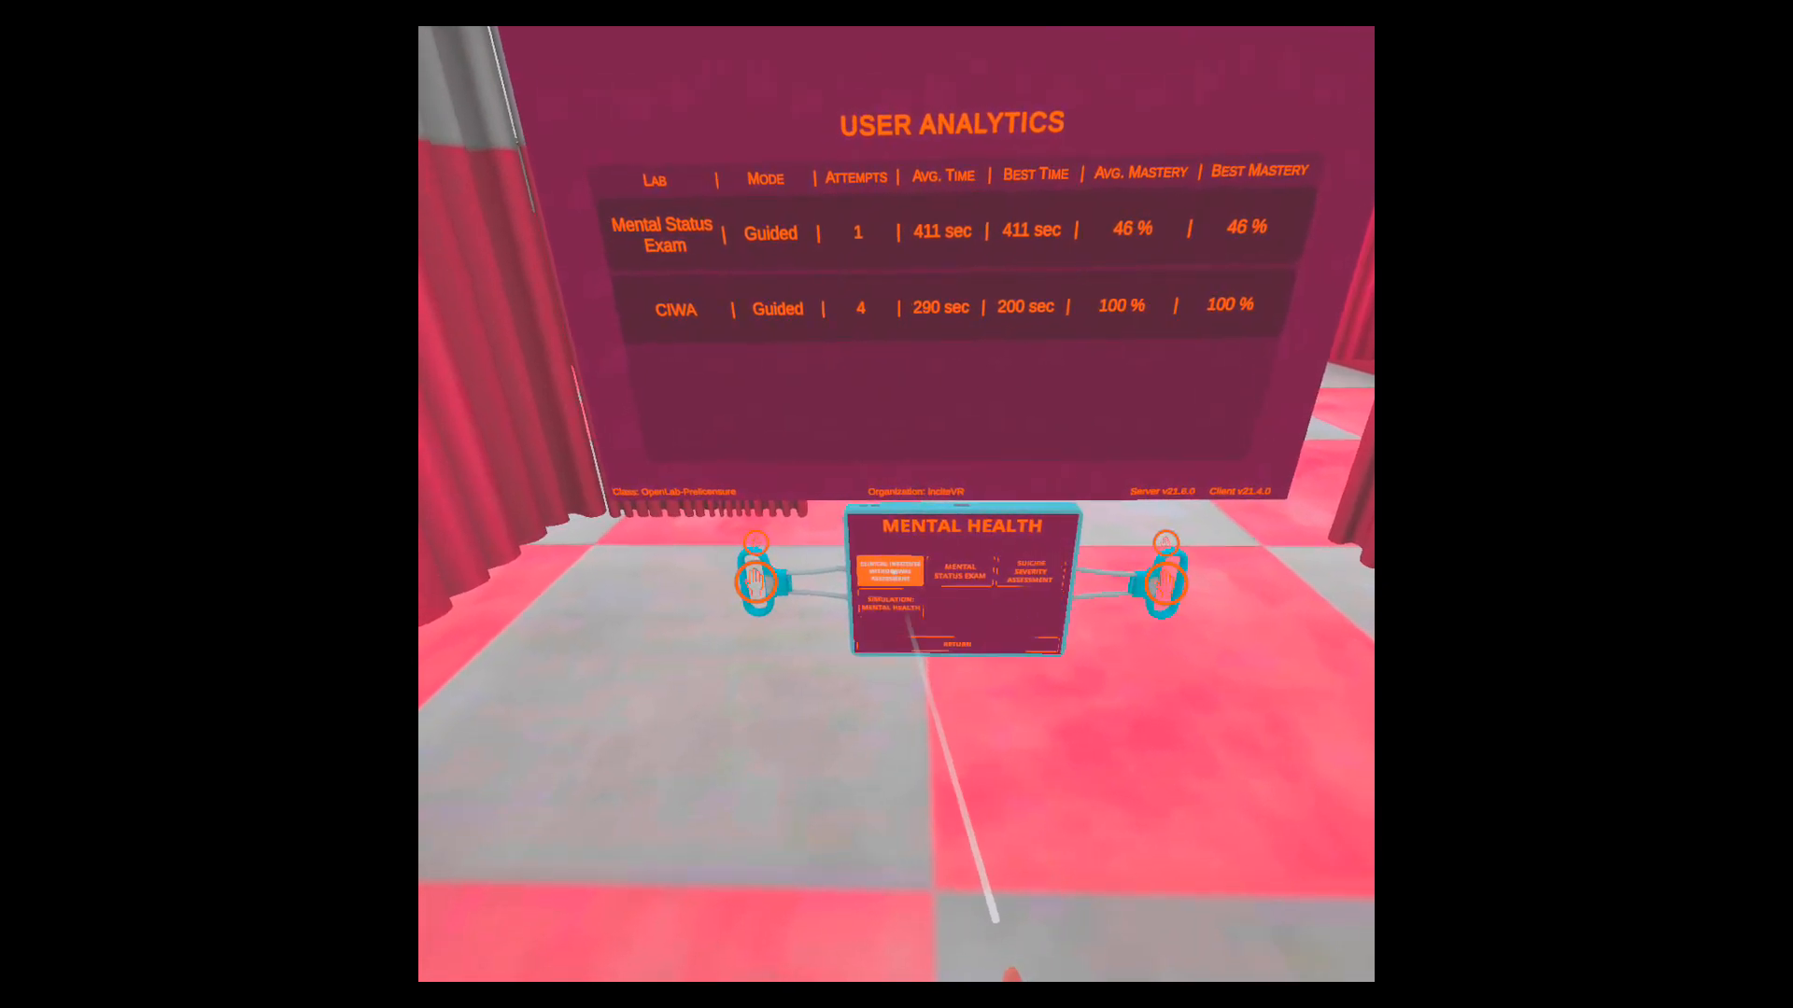
# Launch the Clinical Institute Withdrawal Assessment lab from the Mental Health options.
pyautogui.click(958, 575)
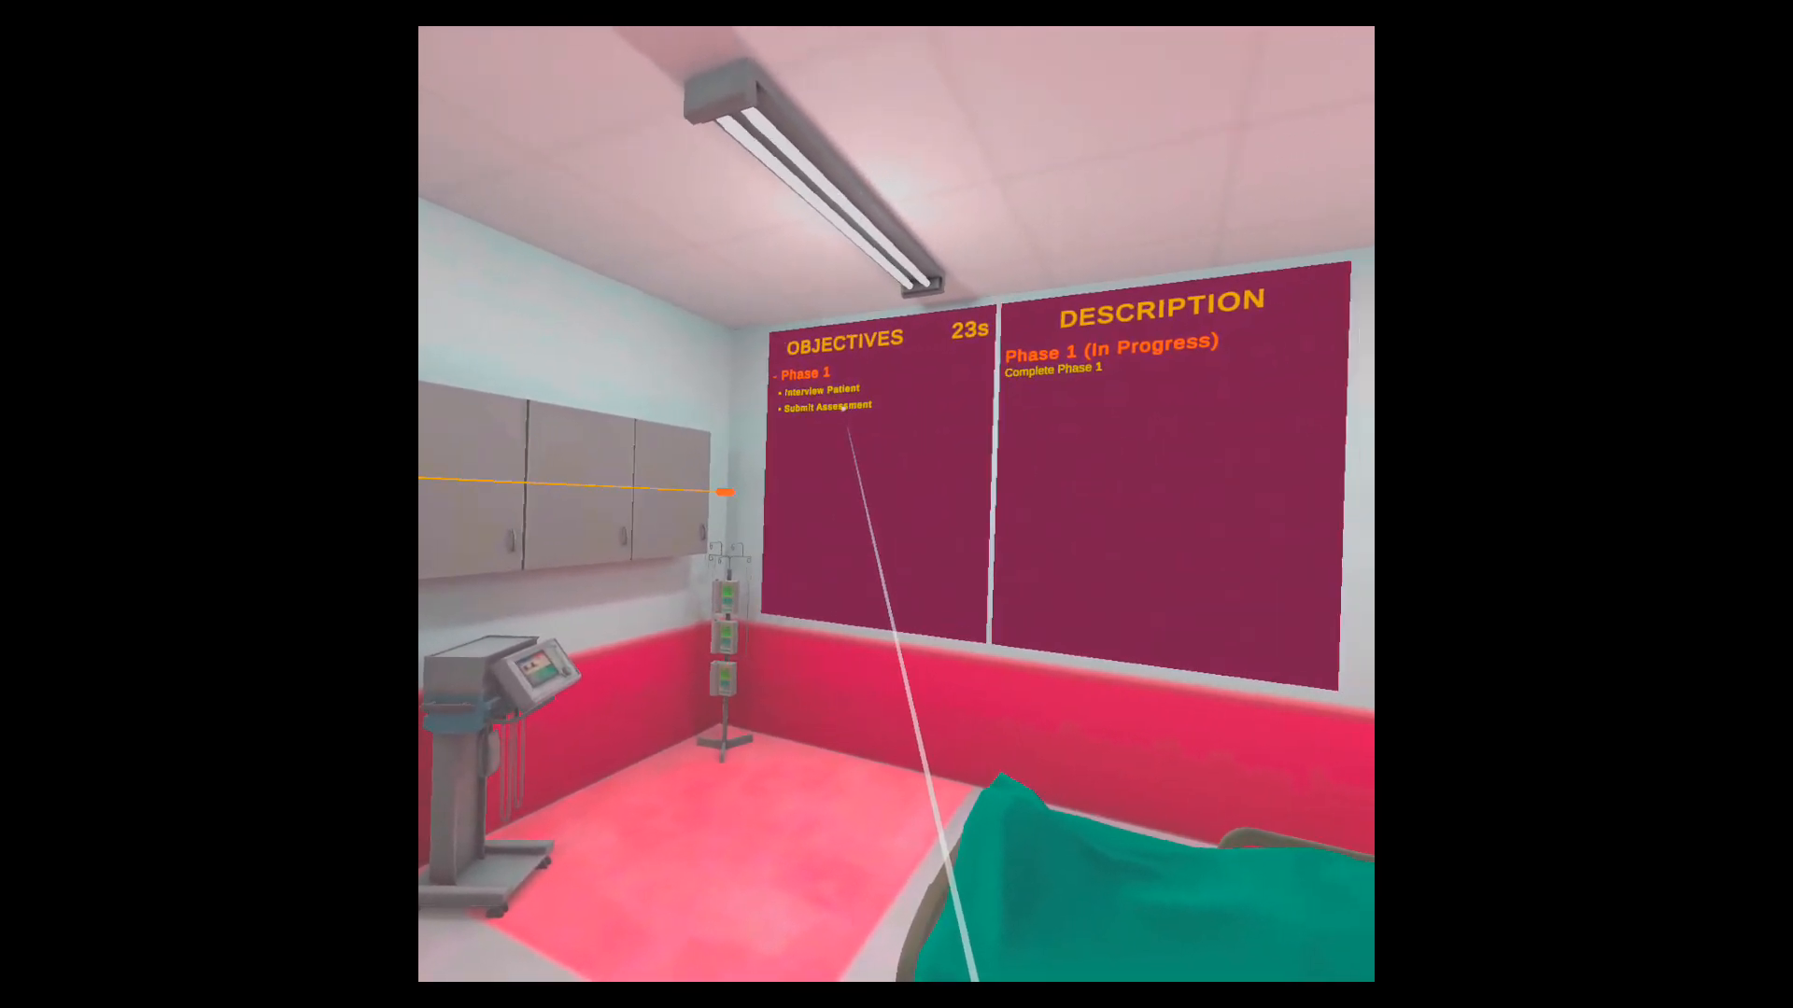
pyautogui.moveTo(896, 504)
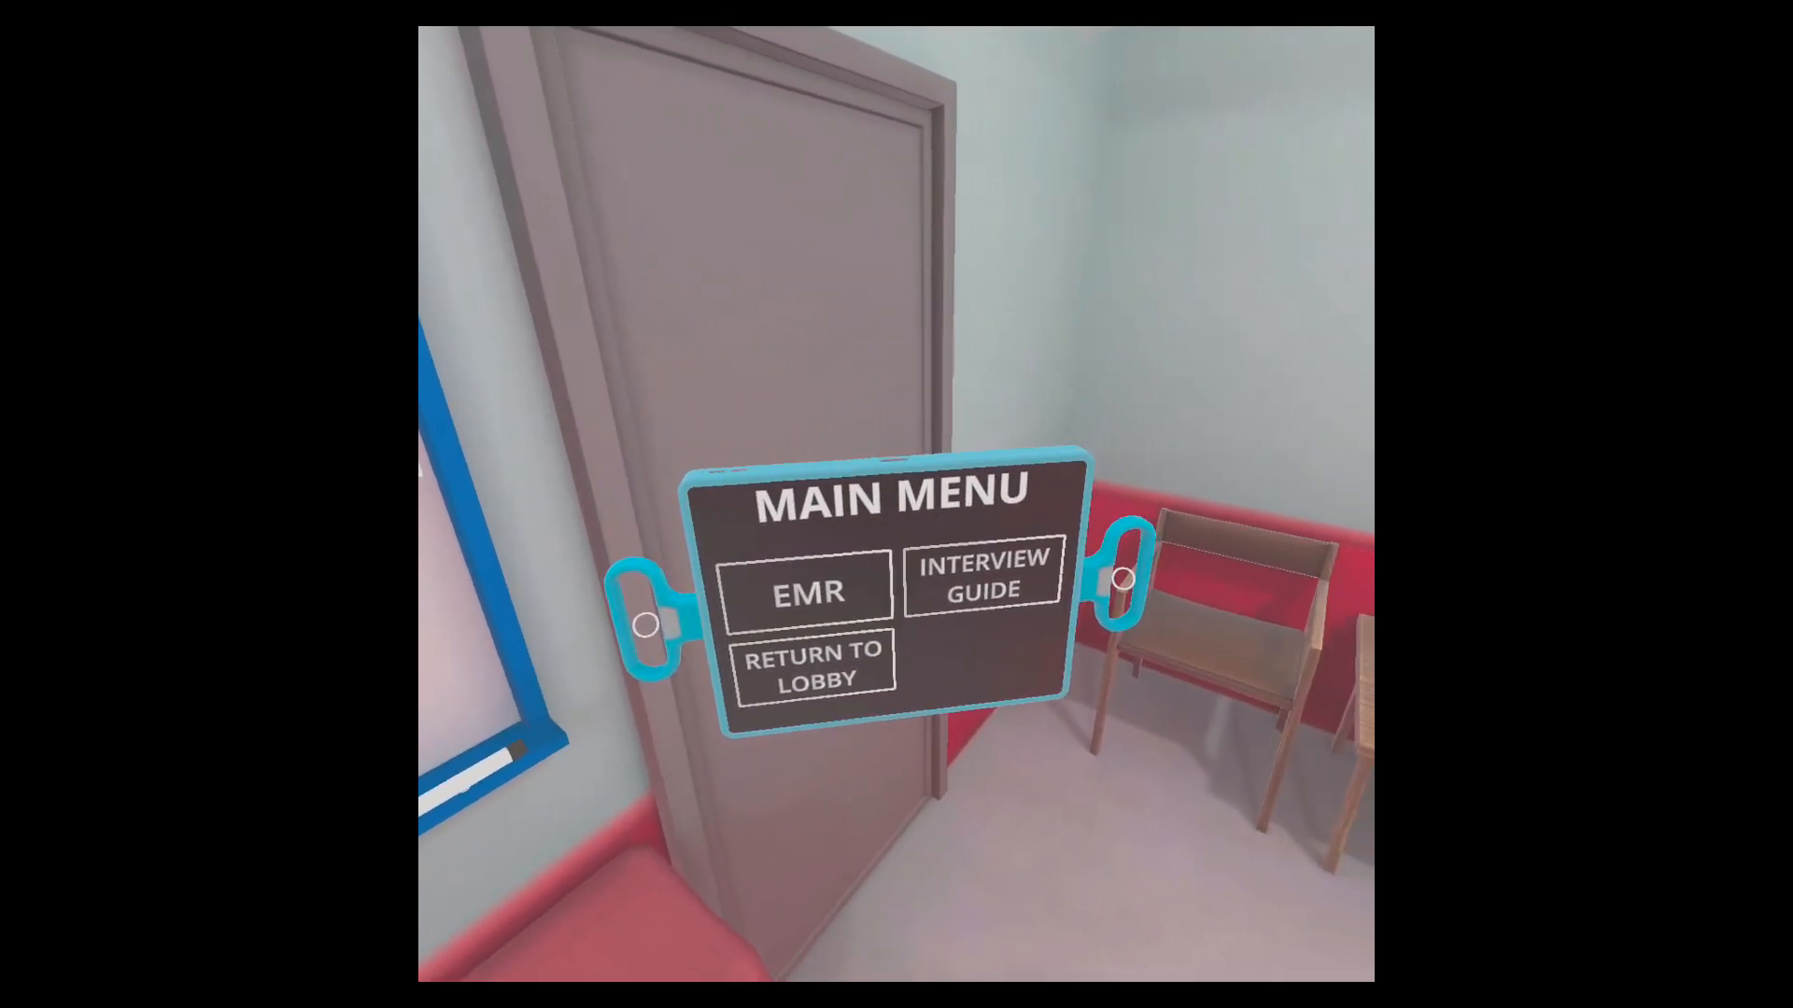
# Bring up the Main Menu panel with EMR, Interview Guide and Return to Lobby.
pyautogui.click(981, 577)
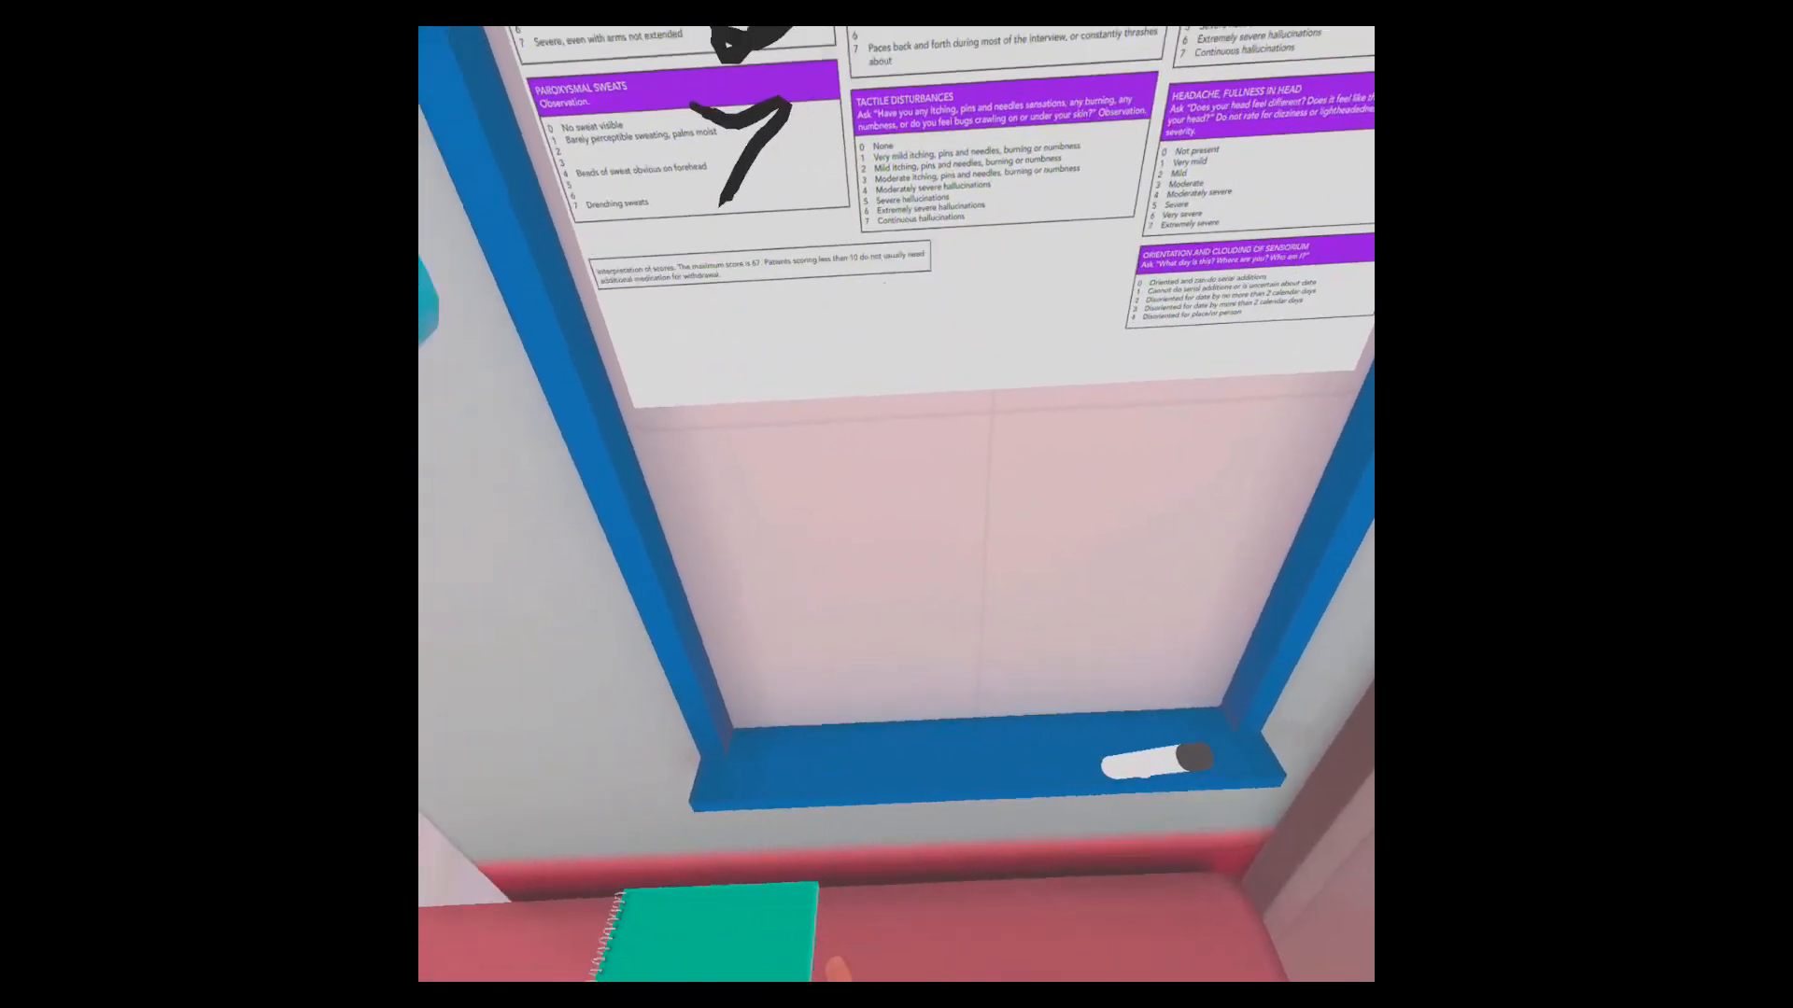
pyautogui.moveTo(896, 504)
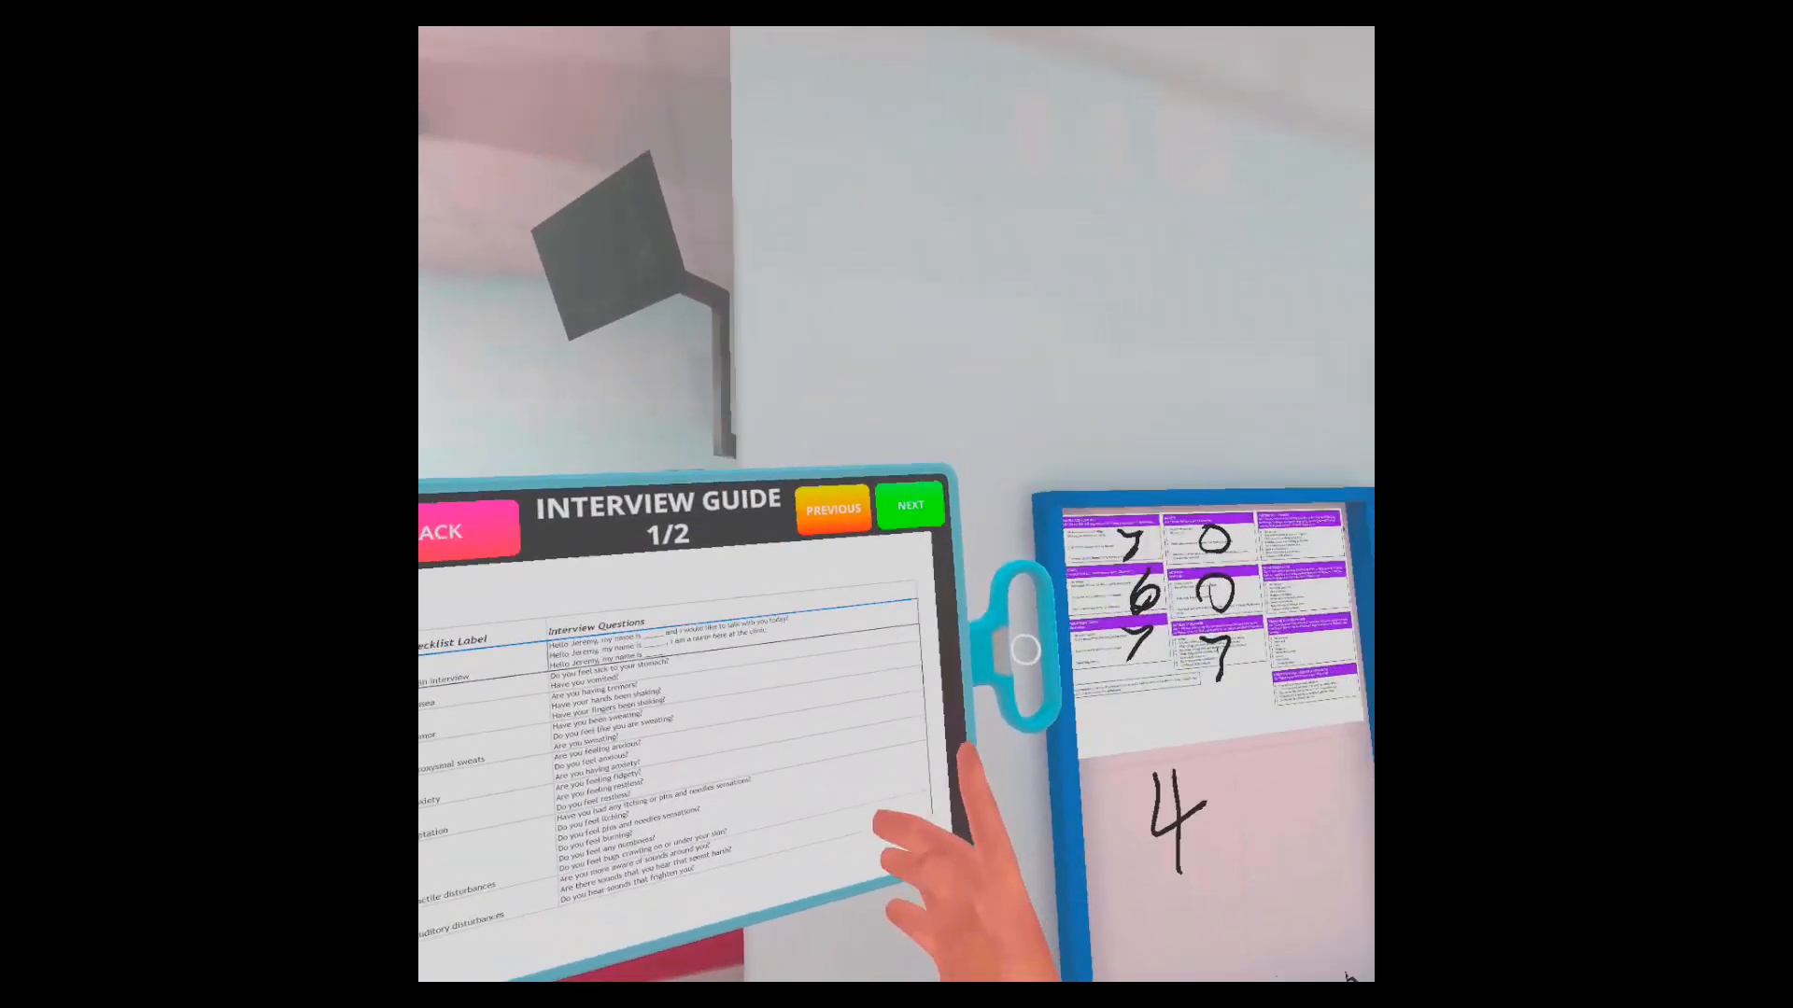
# Pick up the Interview Guide tablet showing page 1 of 2 checklist questions.
pyautogui.click(911, 506)
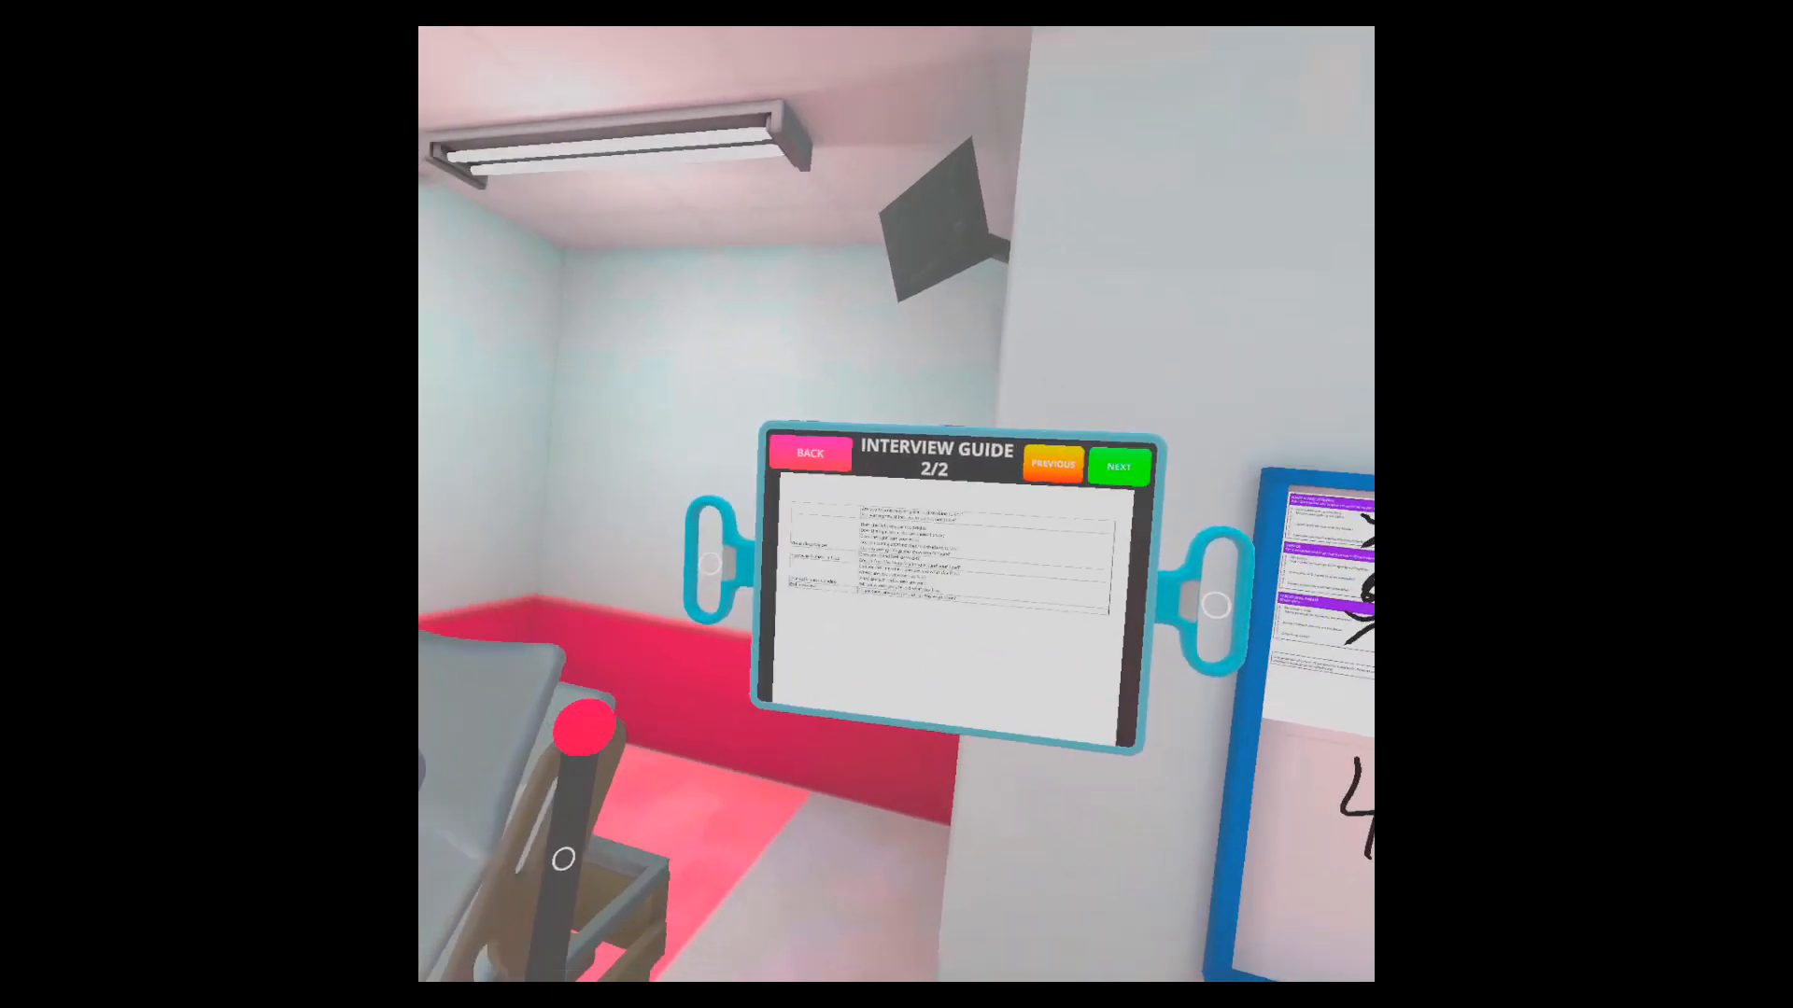
# Step back through the timeline to Jeremy's sweating, anxiety and restlessness answers.
pyautogui.click(1049, 465)
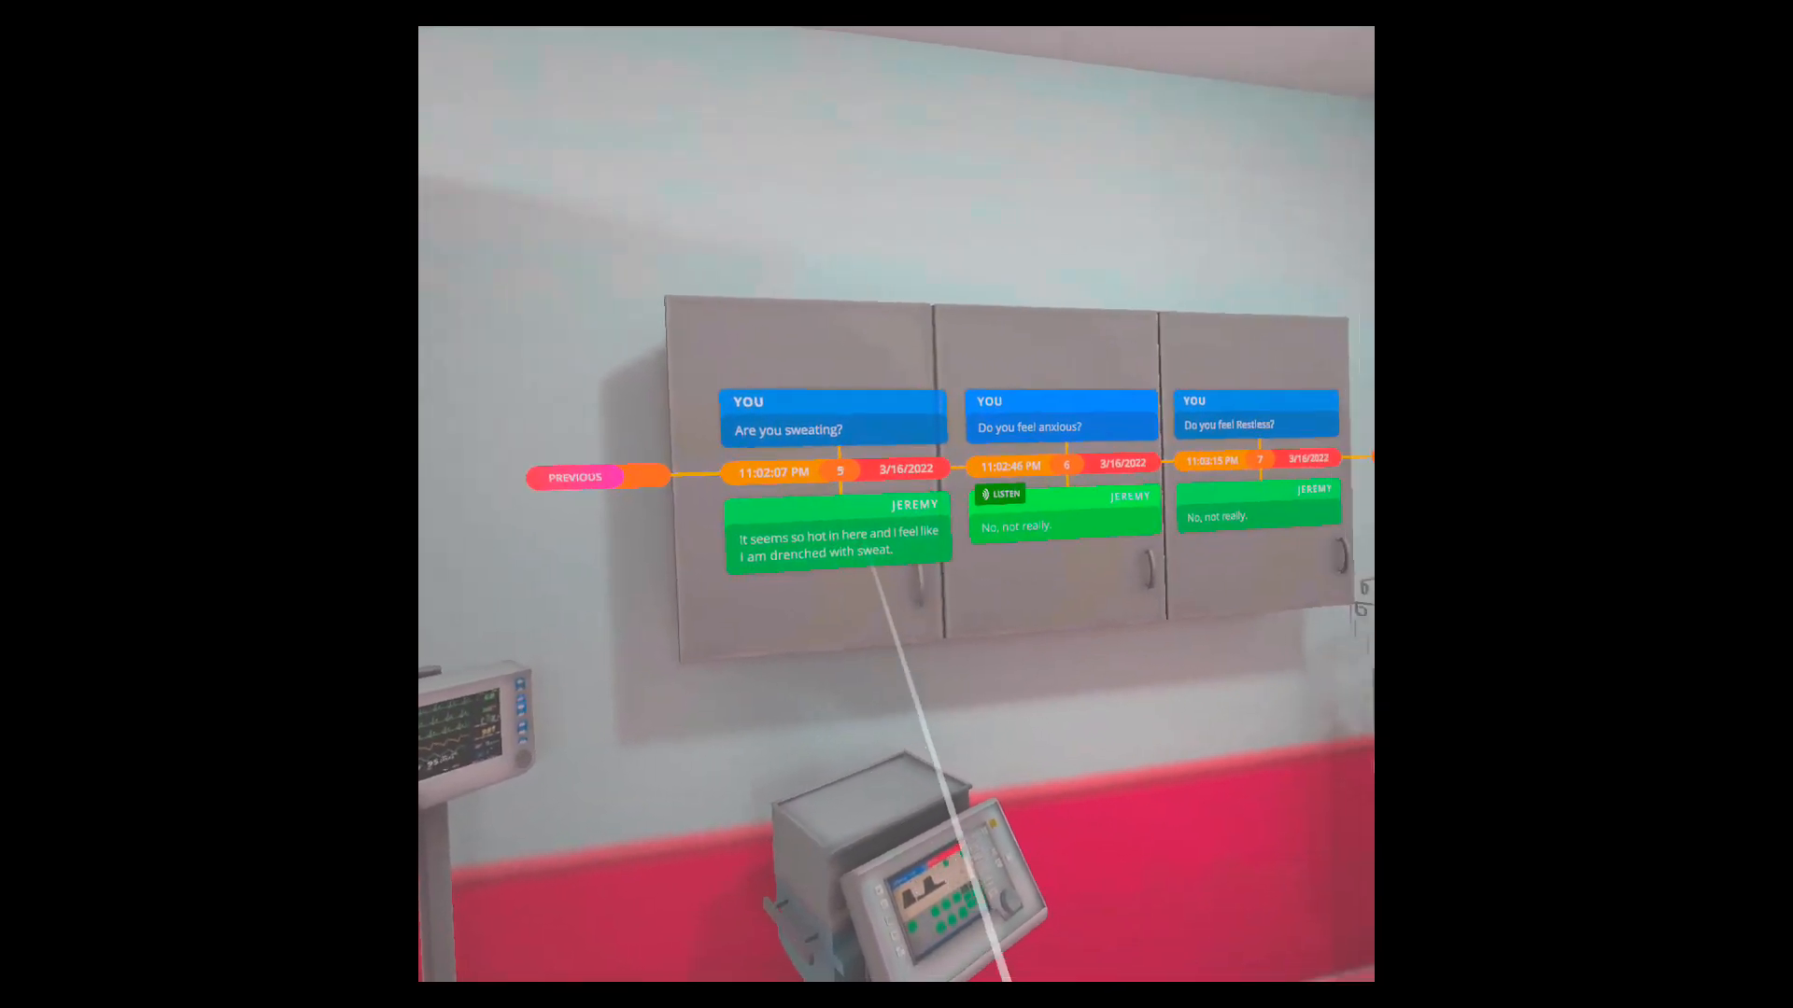
pyautogui.click(575, 477)
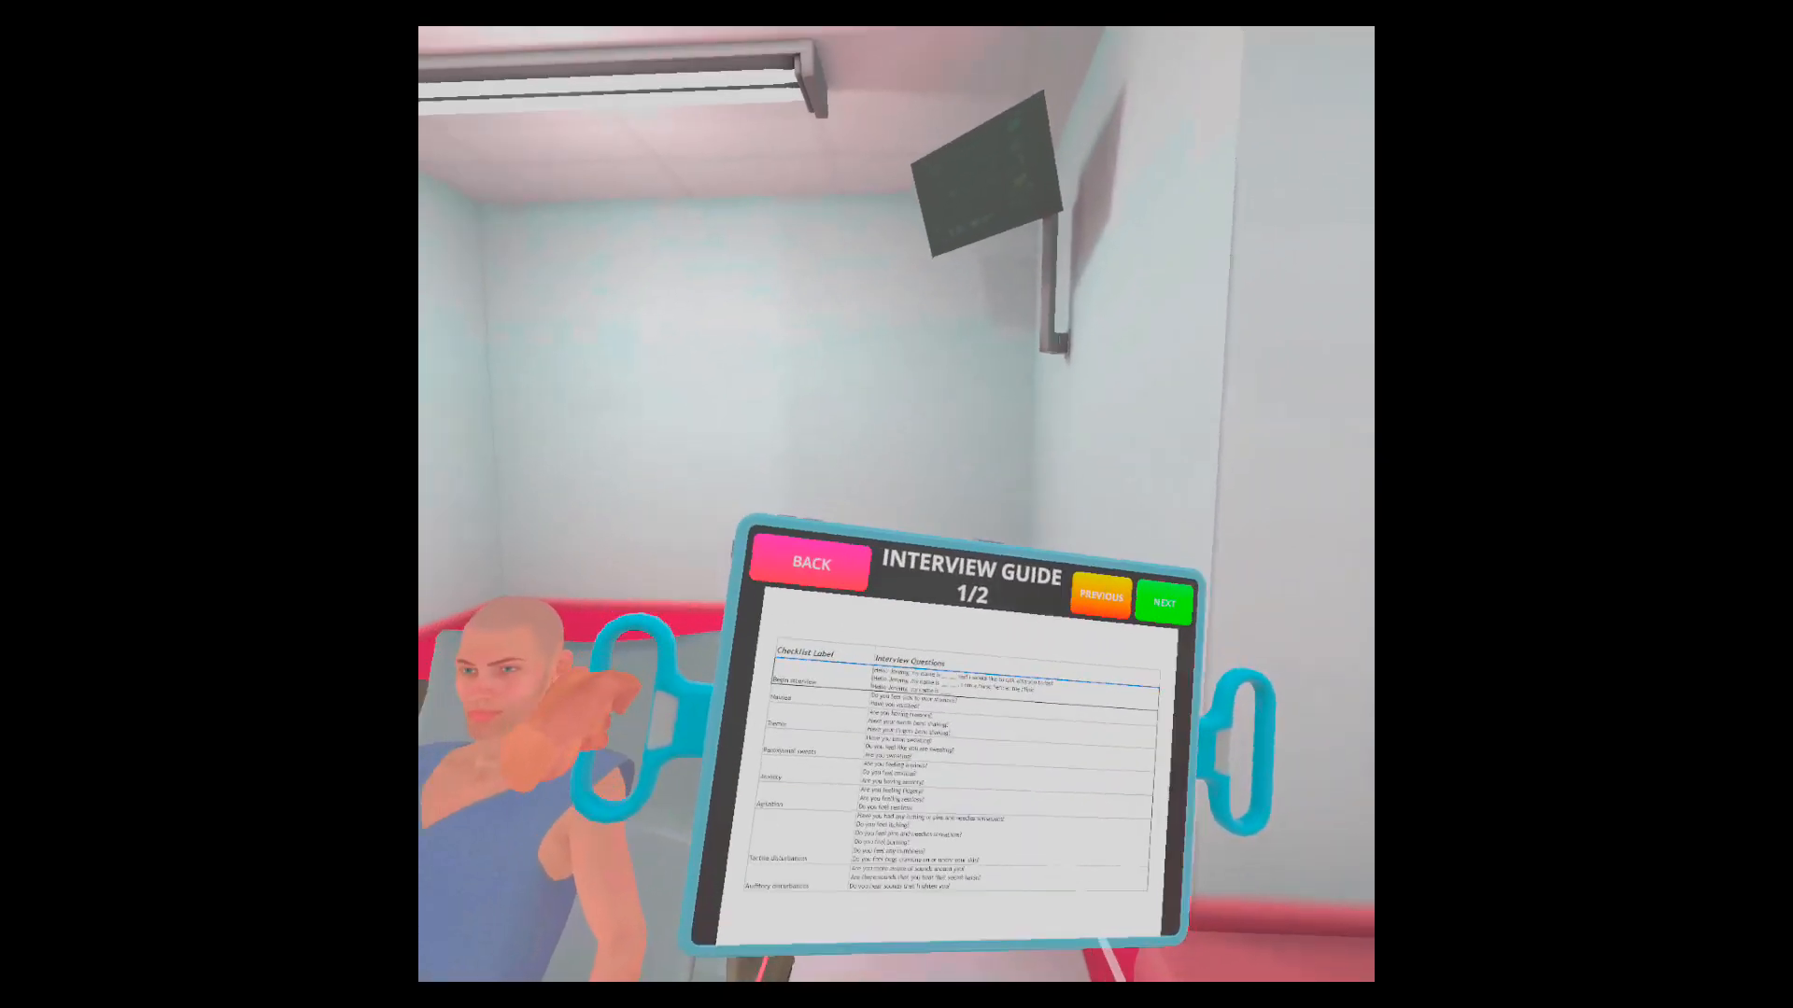
# Return to the lobby from the CIWA patient room and confirm with Yes.
pyautogui.click(806, 564)
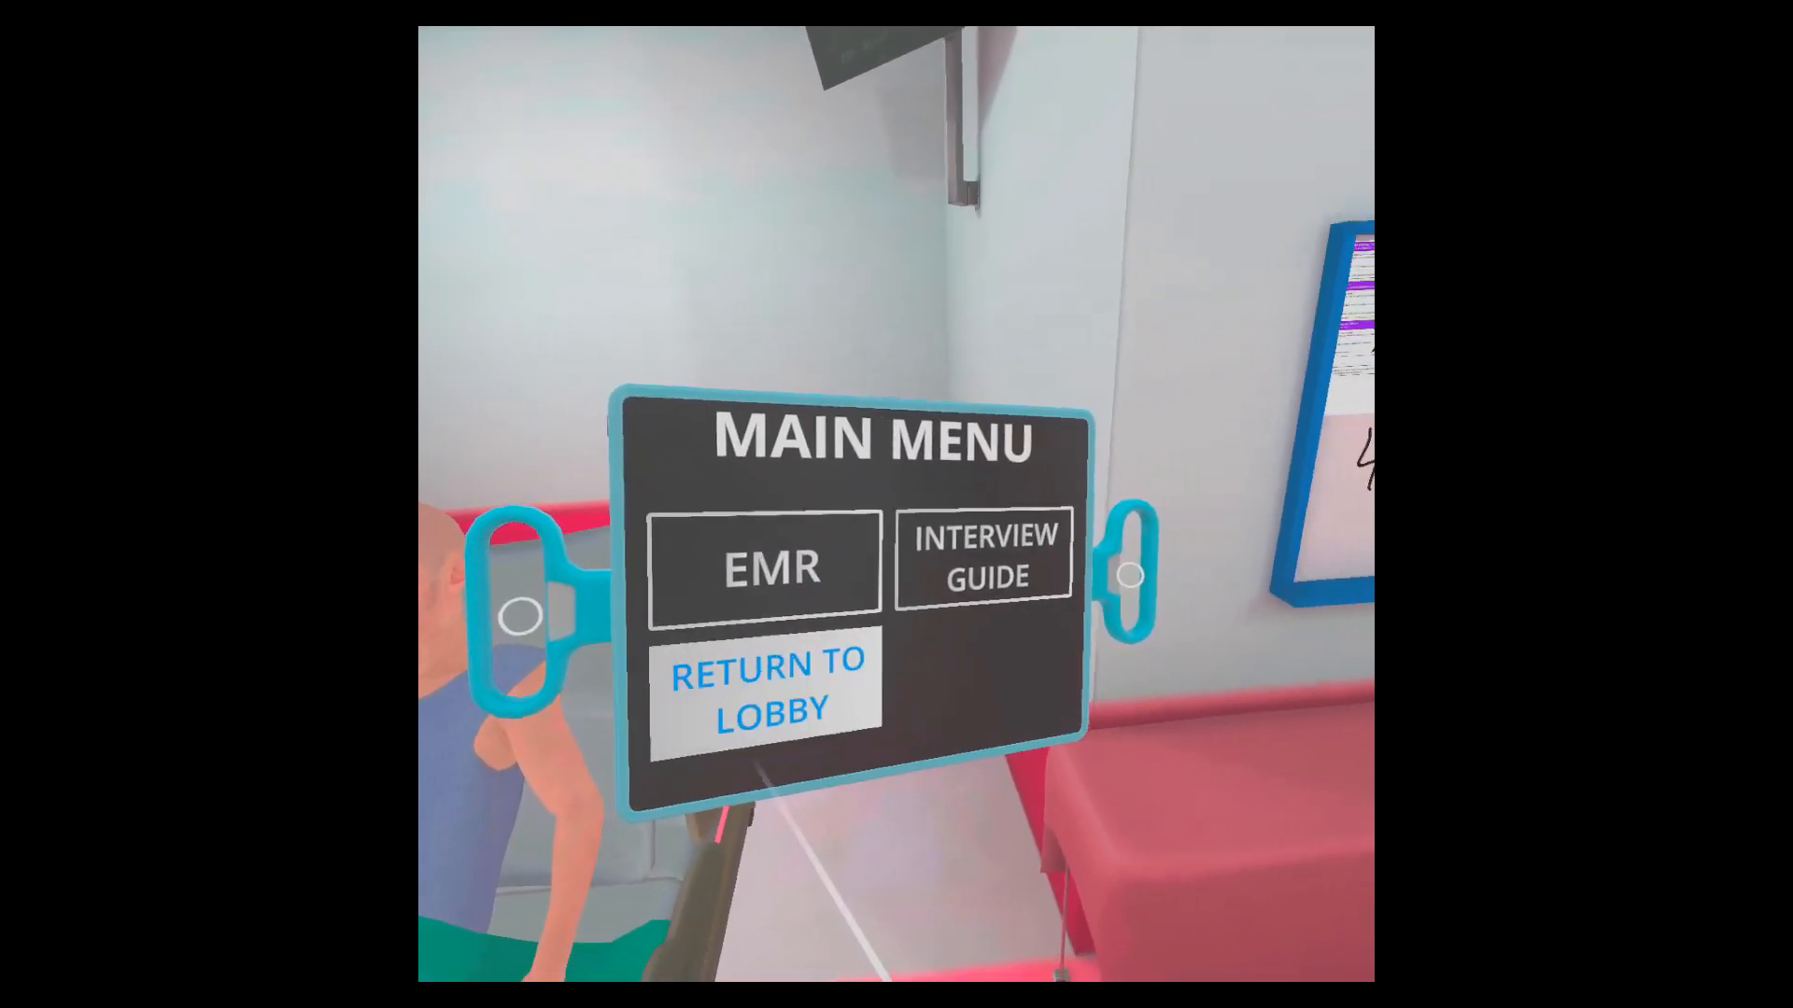
pyautogui.click(763, 686)
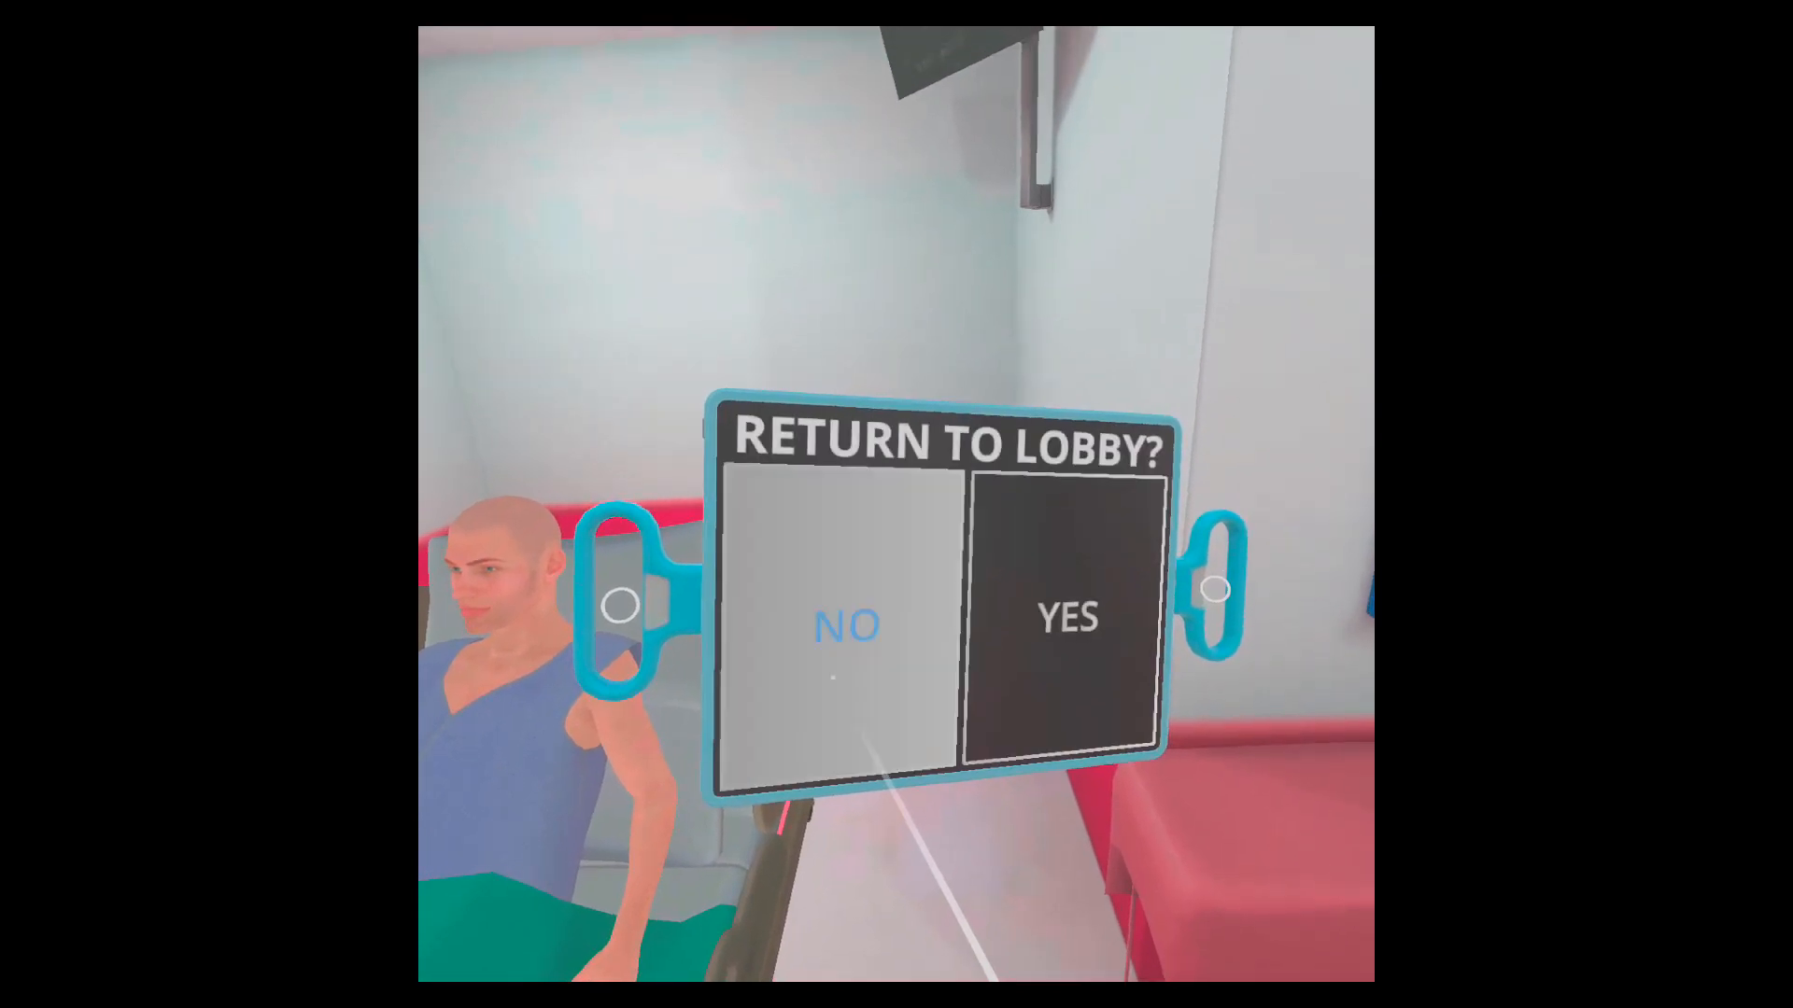
pyautogui.click(1066, 617)
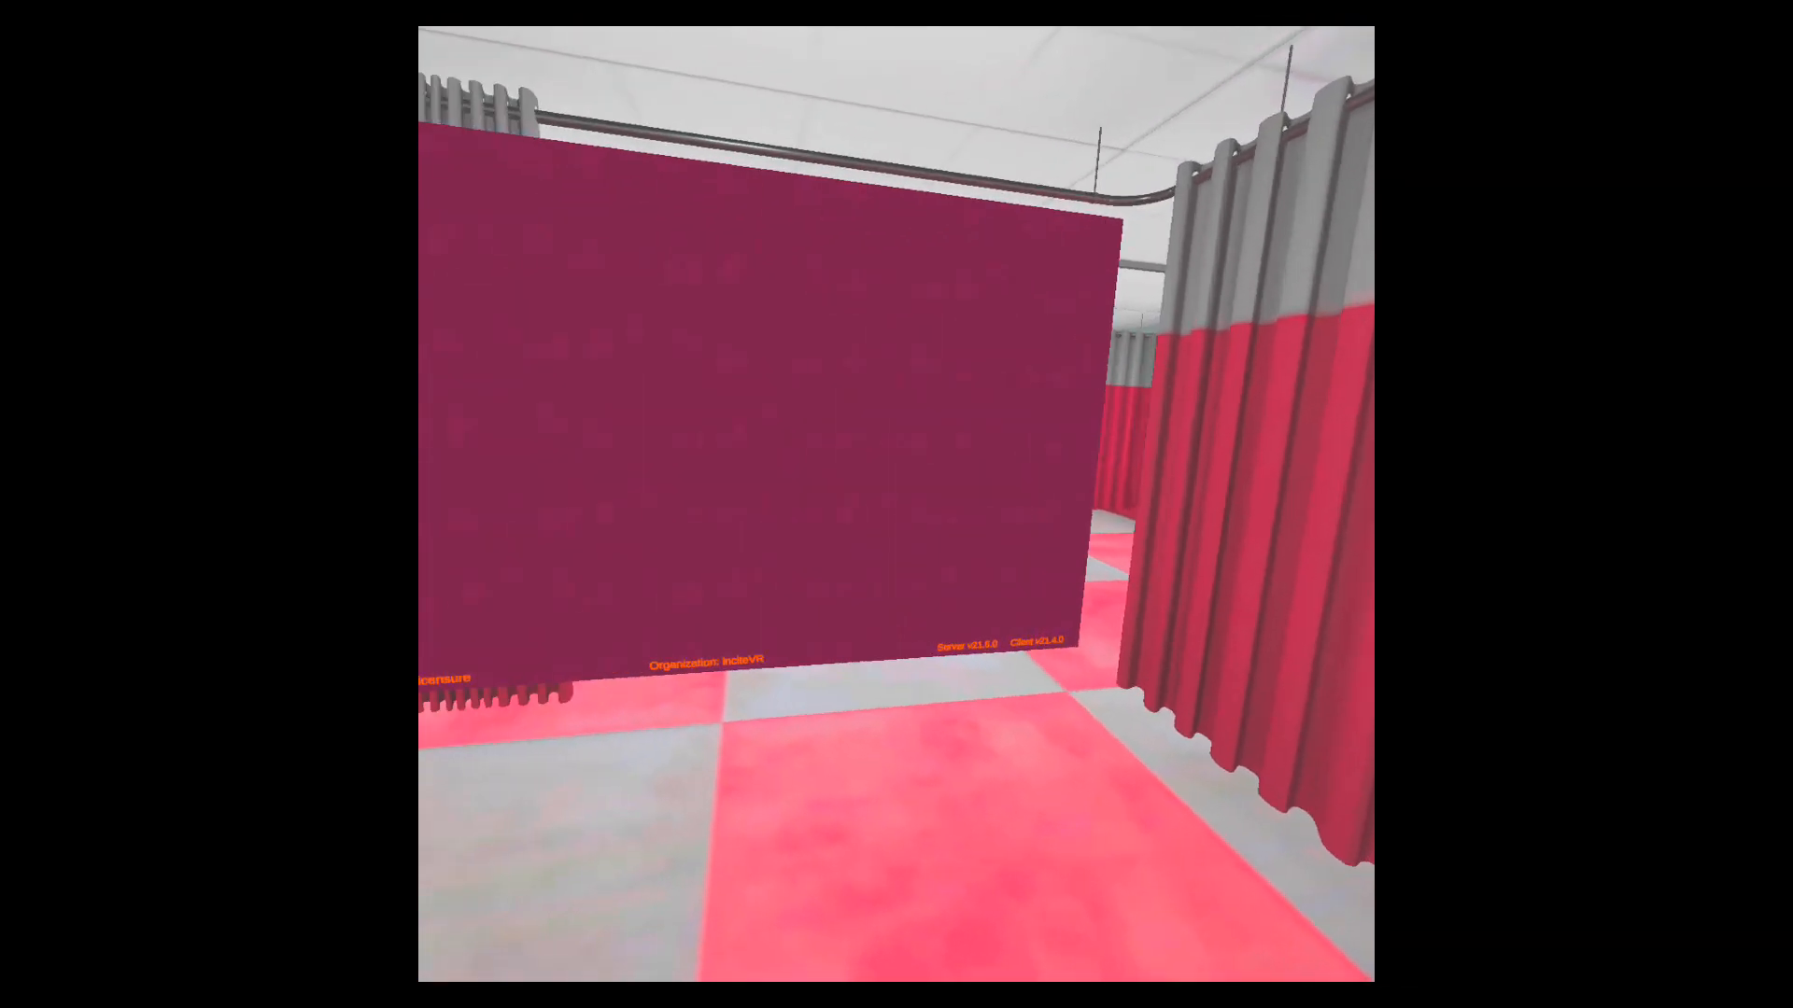